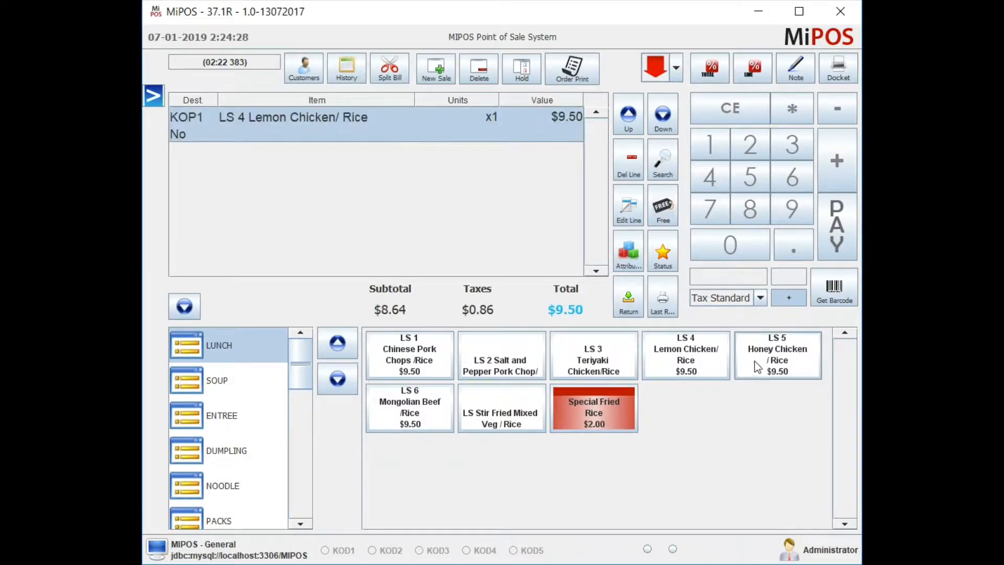
Add Honey Chicken and Rice and settle the $19.00 order in cash
left_click(837, 228)
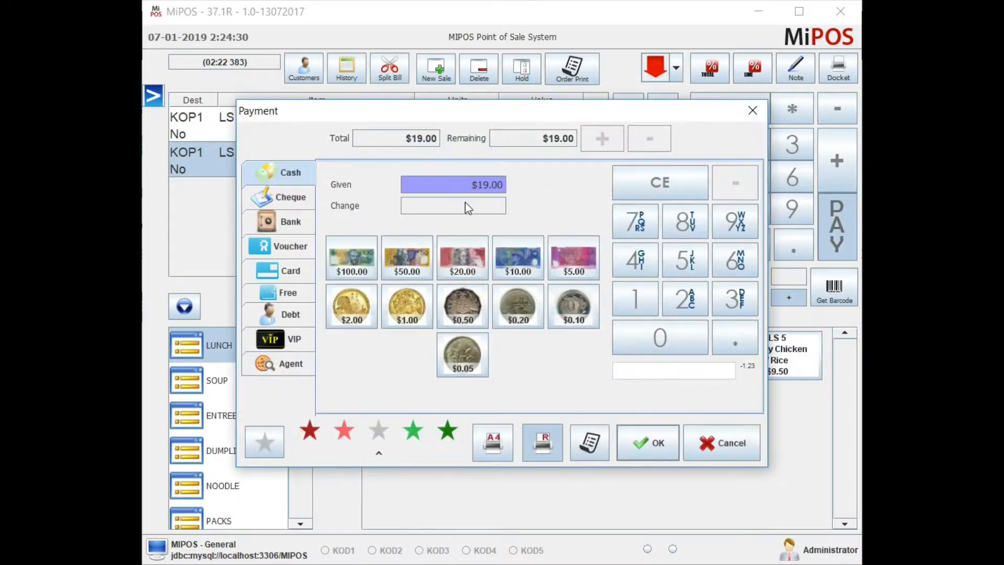
mouse_move(542, 443)
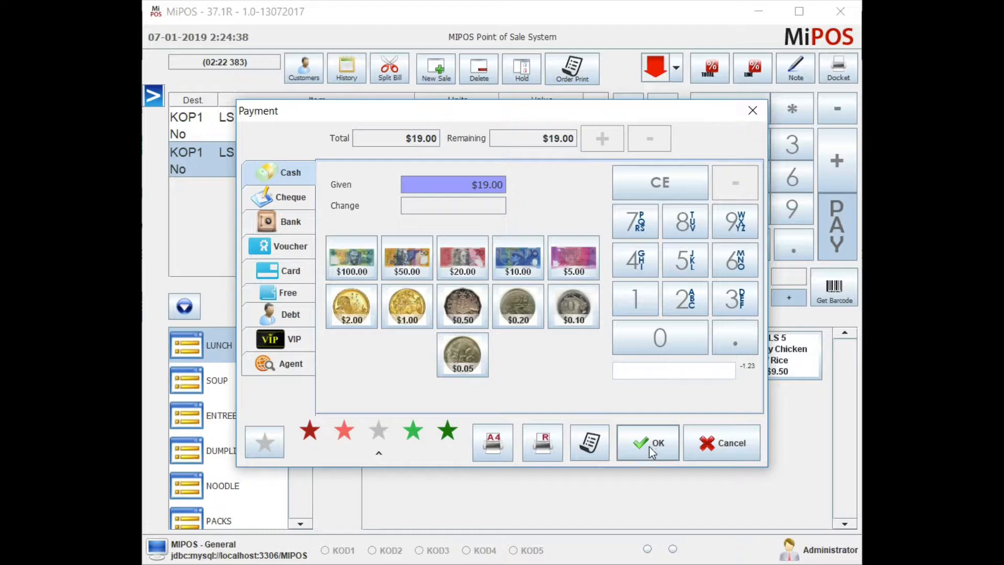
left_click(648, 442)
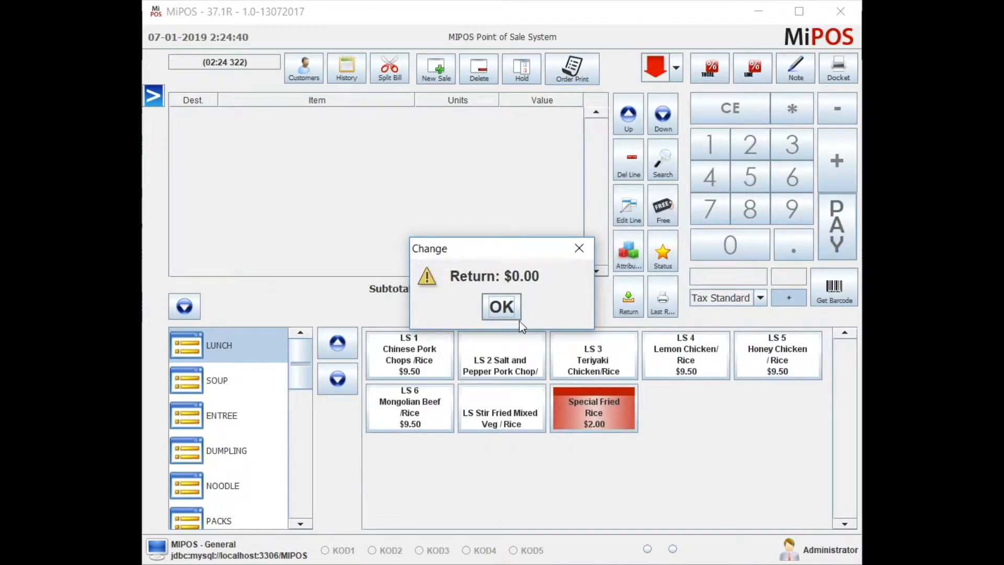
Dismiss the $0.00 change-due notice after the cash sale
left_click(501, 306)
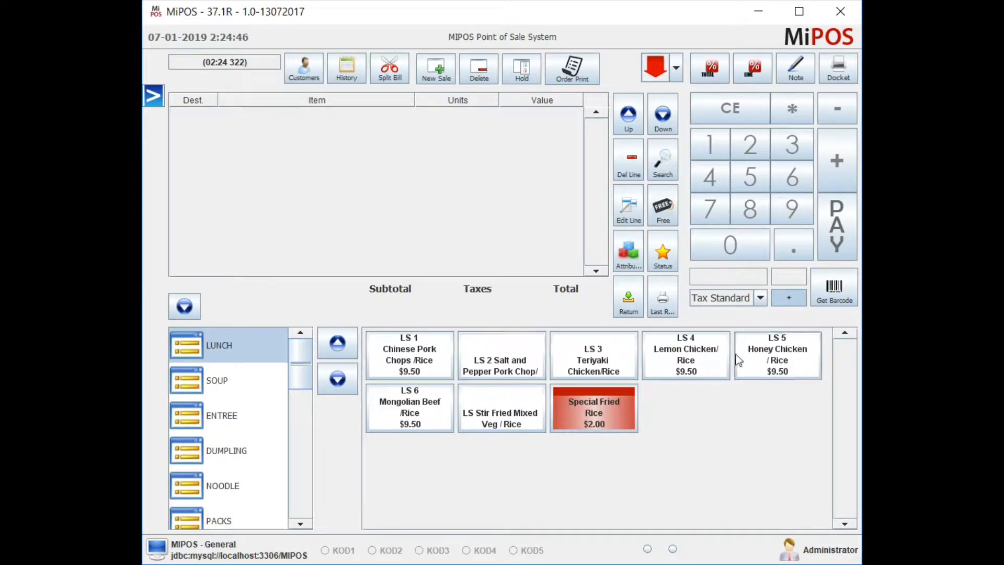
mouse_move(662, 297)
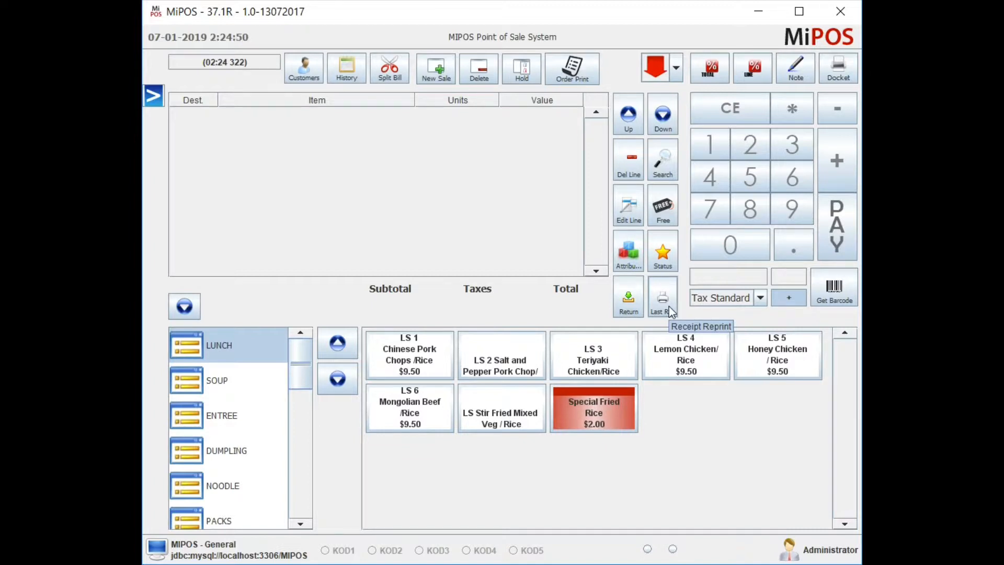
mouse_move(668, 313)
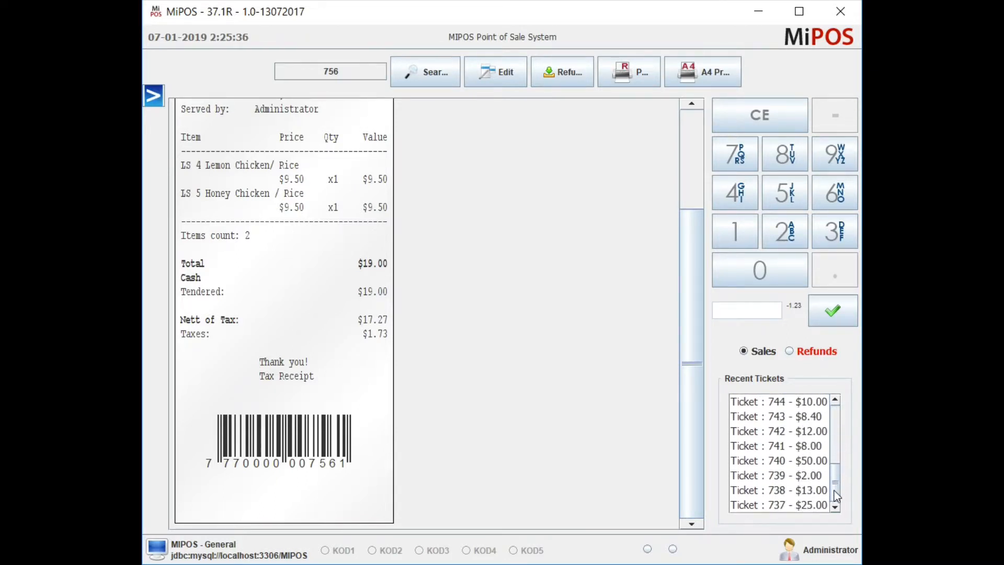
Load ticket 740 from Recent Tickets and start a ticket search
left_click(778, 461)
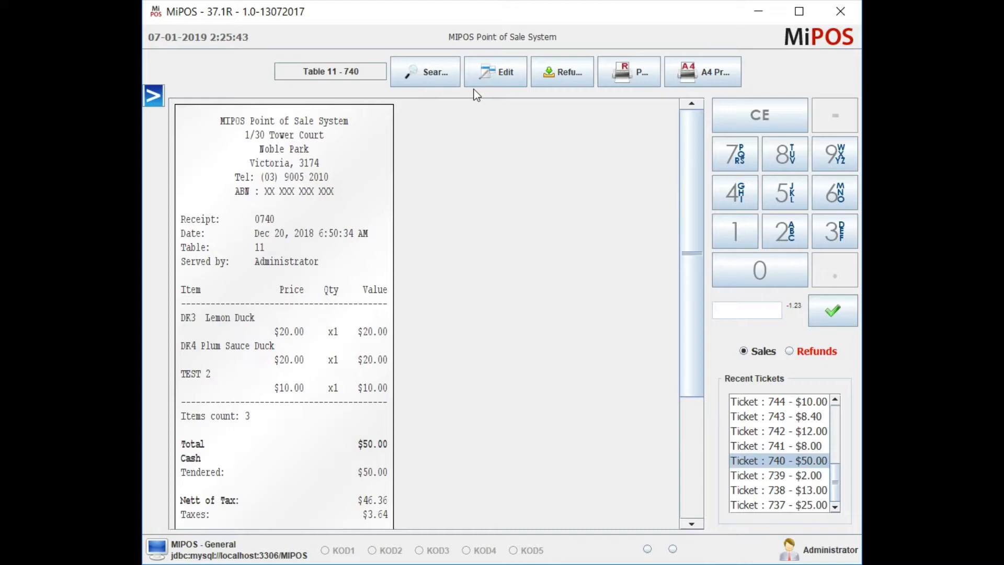
left_click(425, 71)
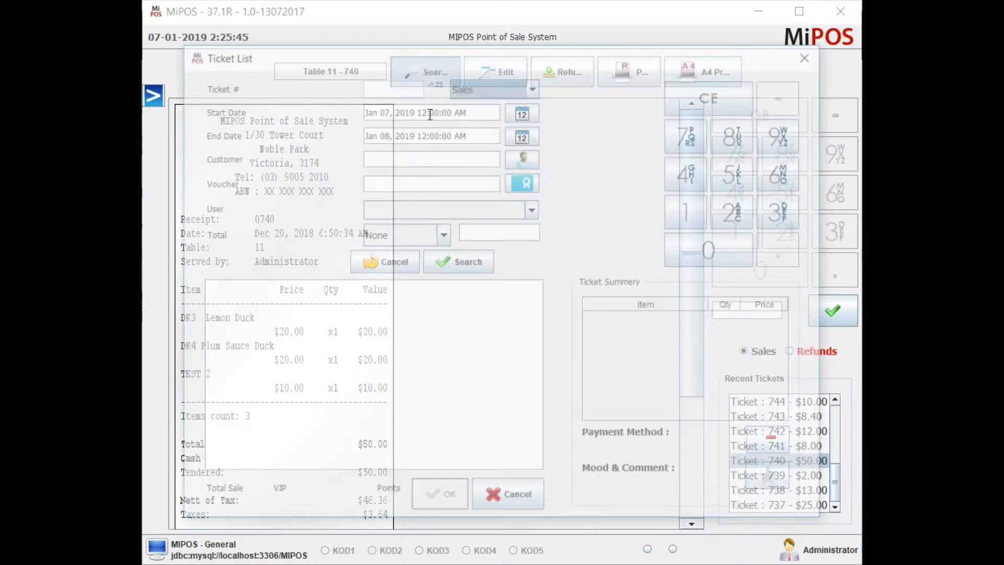
Search tickets dated January 1 to January 2, 2019
left_click(522, 133)
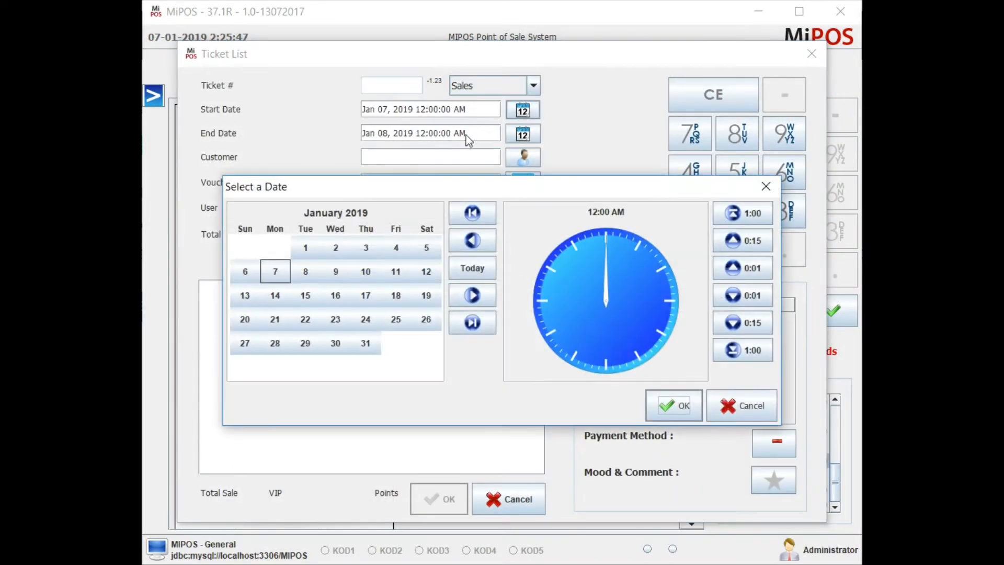
left_click(674, 405)
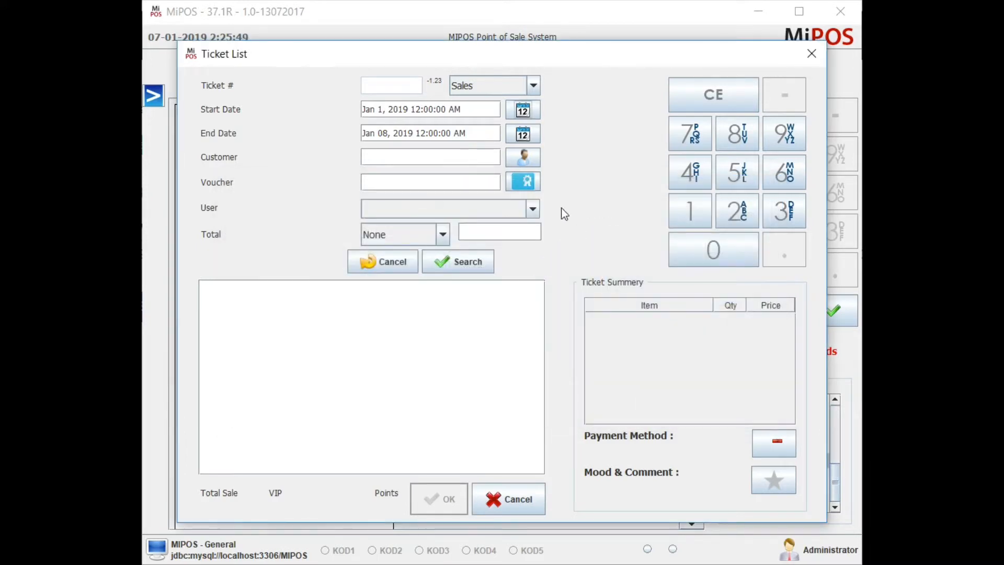
left_click(522, 108)
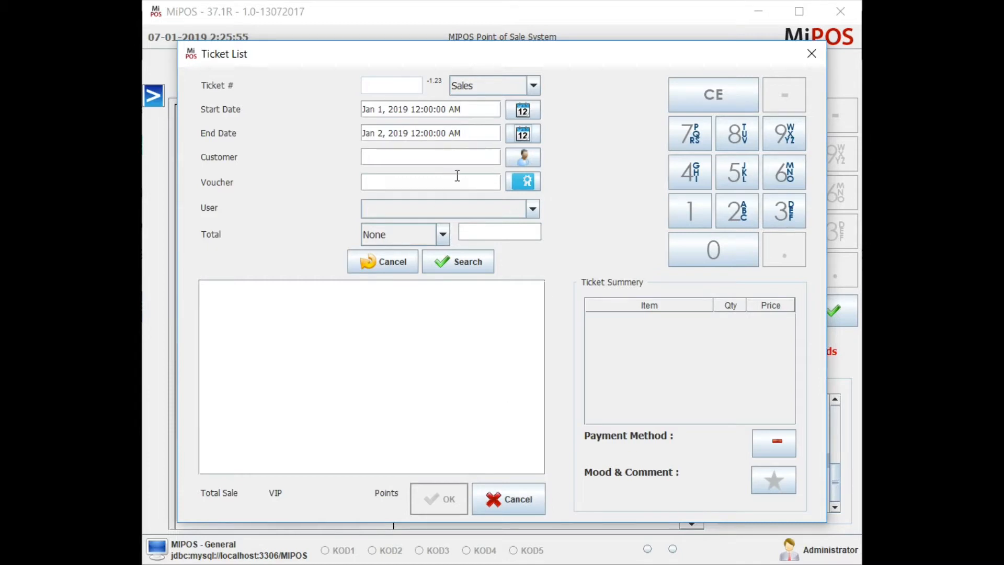
mouse_move(477, 262)
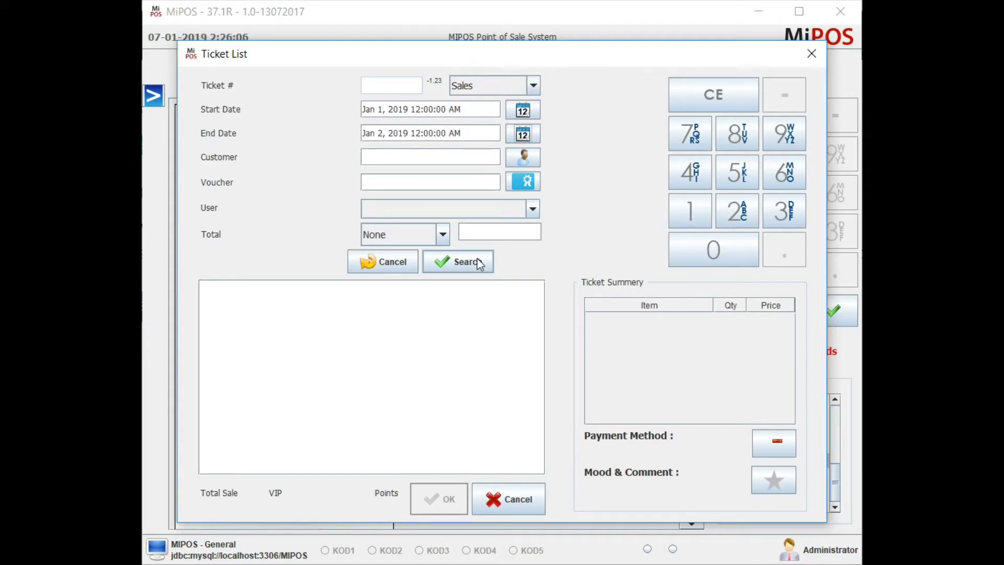
left_click(459, 262)
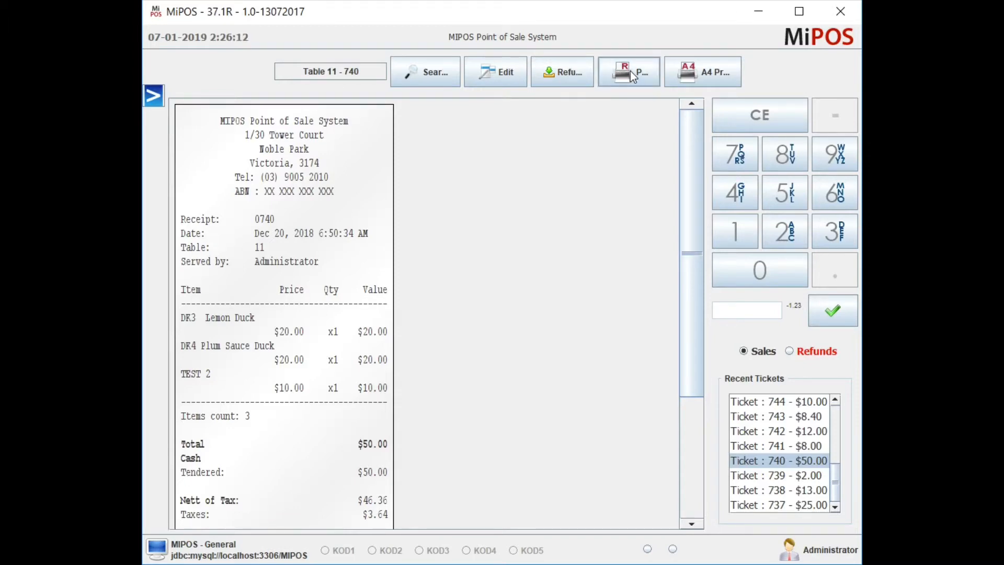
Print the receipt for ticket 740
left_click(779, 402)
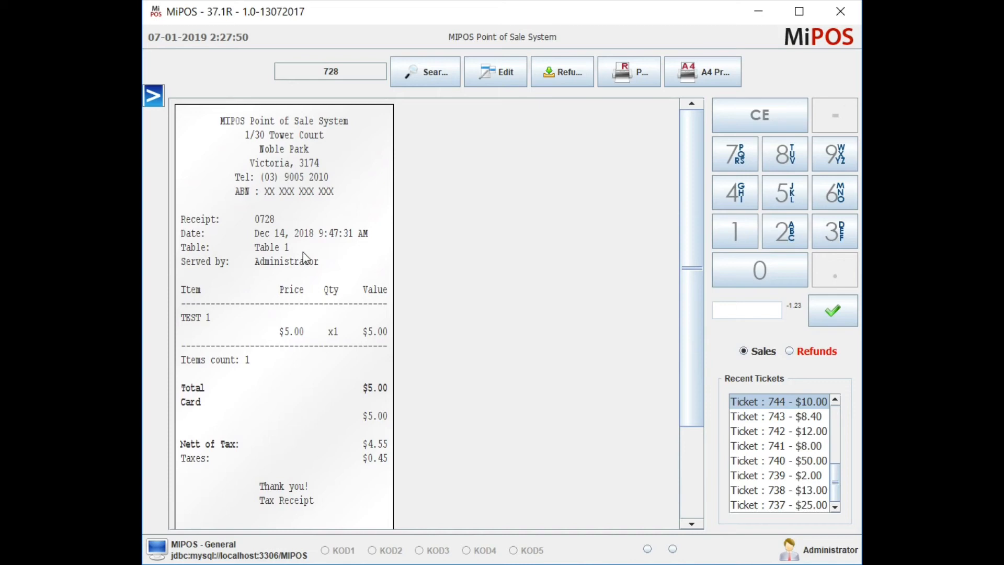
mouse_move(616, 165)
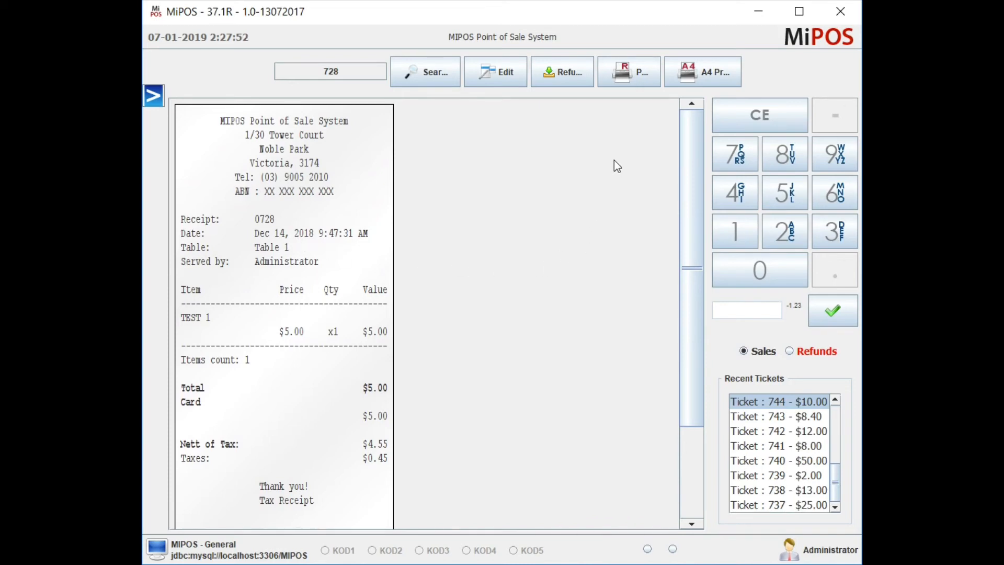
mouse_move(642, 203)
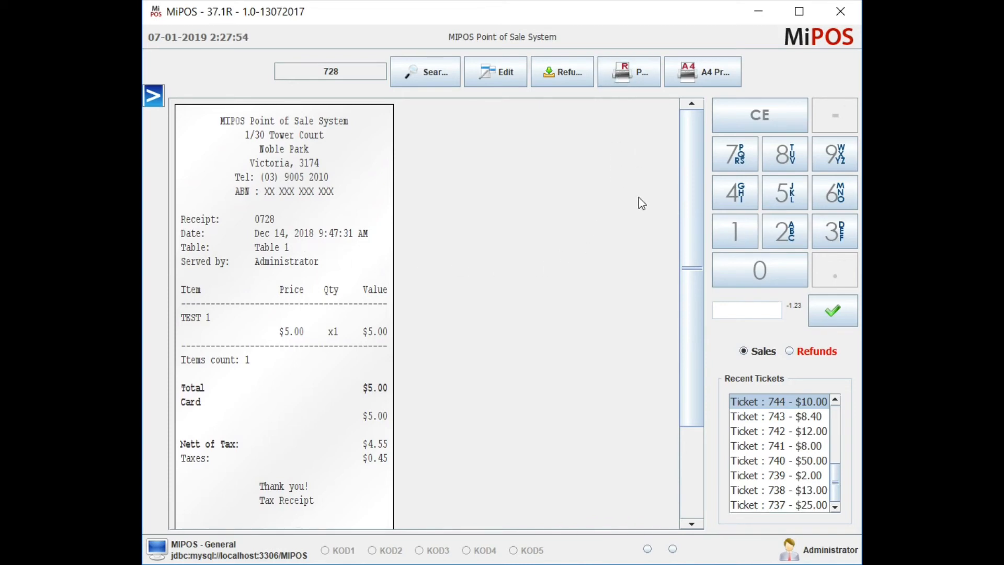